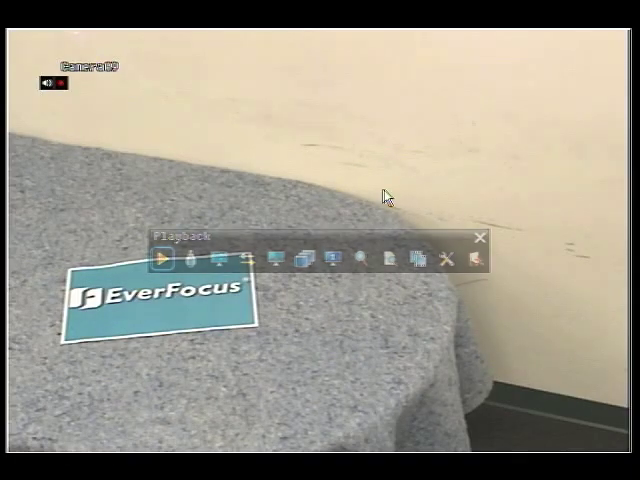
Step: Leave camera 9 playback and bring up the Time Search window
{"action": "left_click", "coordinate": [392, 259]}
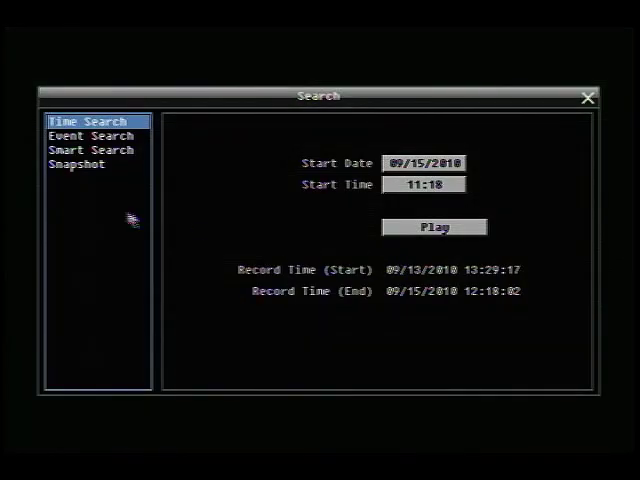
Step: Configure a Snapshot search on camera 9 with the result interval set to 1 Day
{"action": "left_click", "coordinate": [77, 165]}
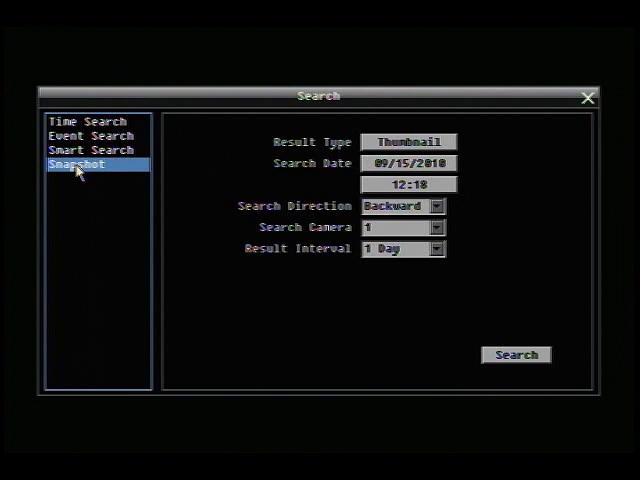
{"action": "mouse_move", "coordinate": [383, 230]}
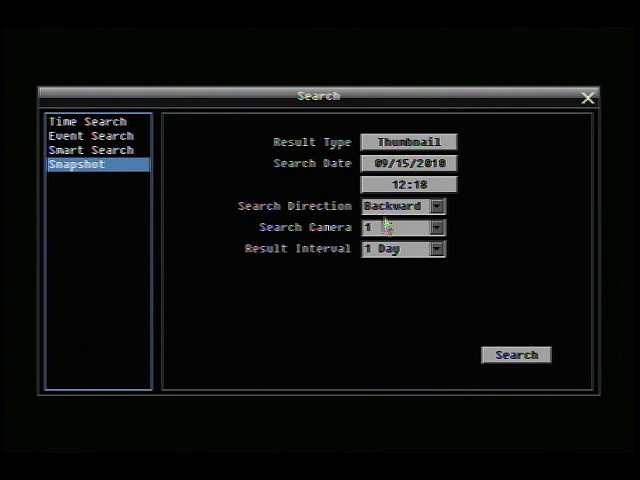
{"action": "mouse_move", "coordinate": [405, 233]}
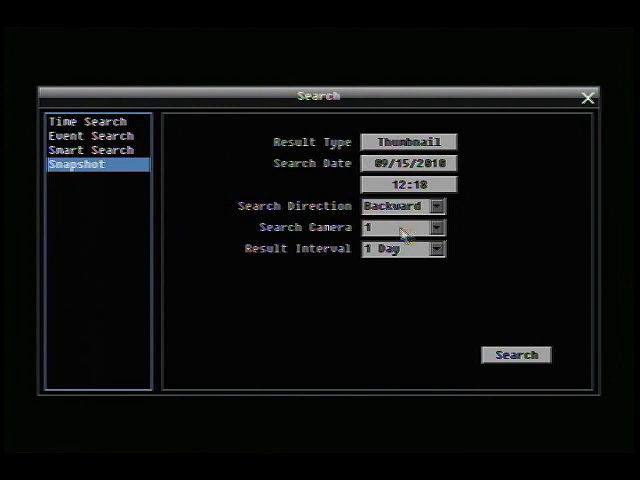
{"action": "left_click", "coordinate": [434, 227]}
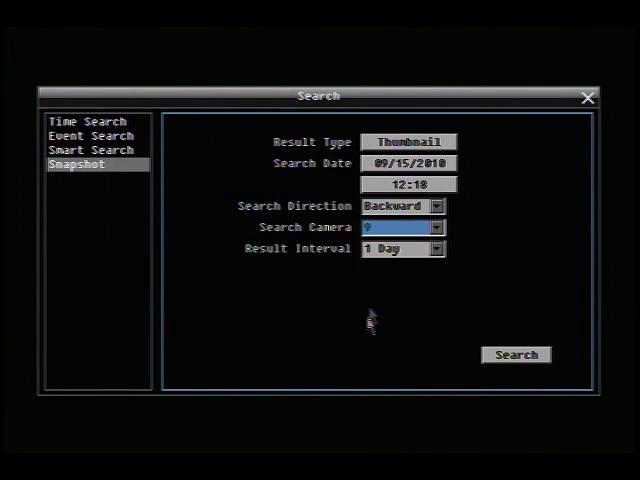
{"action": "left_click", "coordinate": [403, 249]}
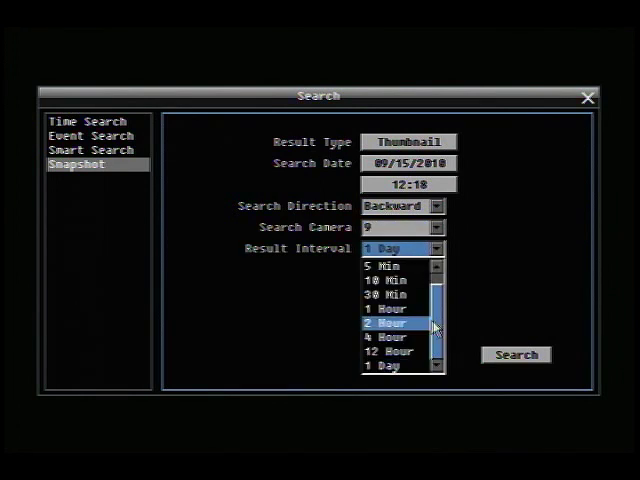
{"action": "scroll", "scroll_direction": "up", "scroll_amount": 3}
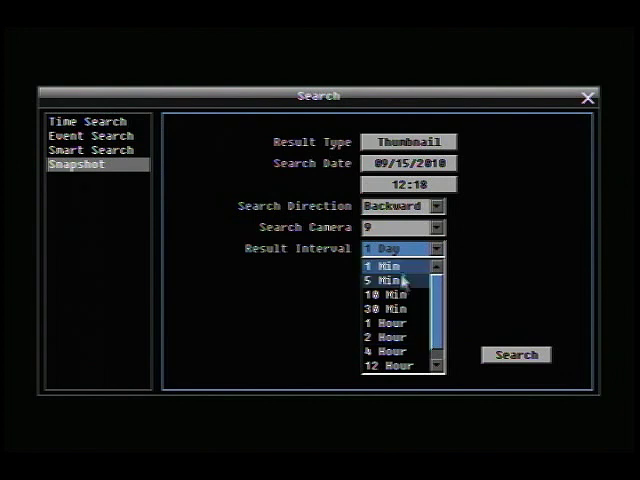
{"action": "mouse_move", "coordinate": [398, 338]}
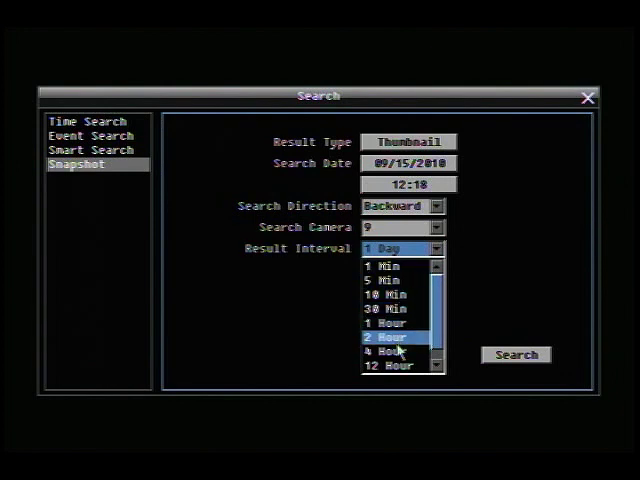
{"action": "scroll", "scroll_direction": "down", "scroll_amount": 3}
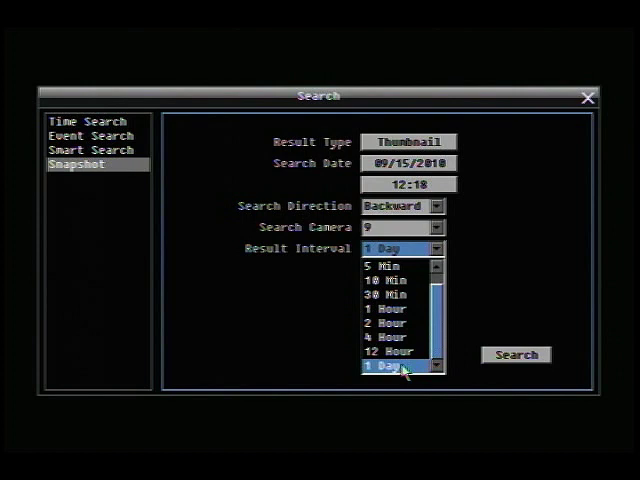
{"action": "left_click", "coordinate": [400, 369]}
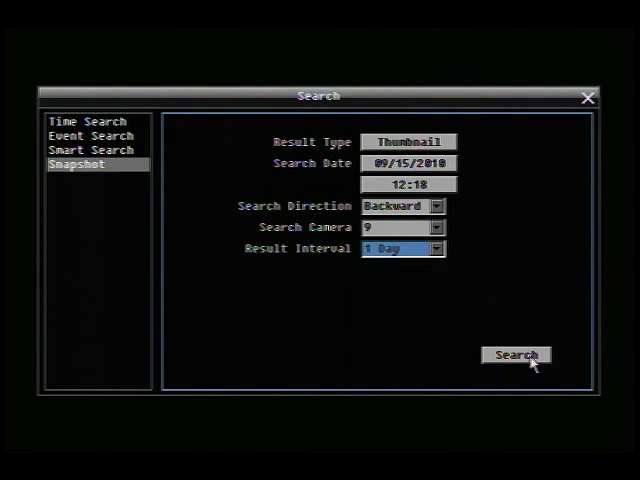
Step: Run the search to show daily thumbnails from 08/31 to 09/15/2010
{"action": "left_click", "coordinate": [516, 355]}
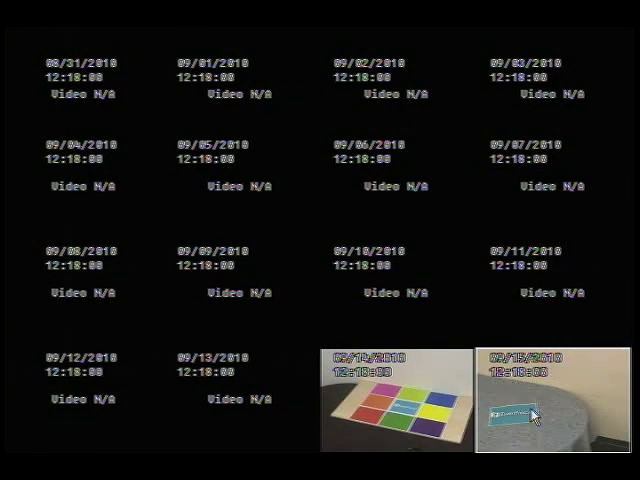
{"action": "mouse_move", "coordinate": [28, 78]}
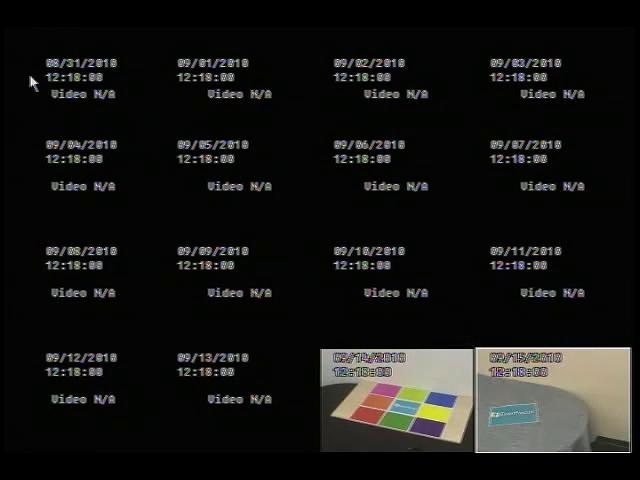
{"action": "mouse_move", "coordinate": [410, 180]}
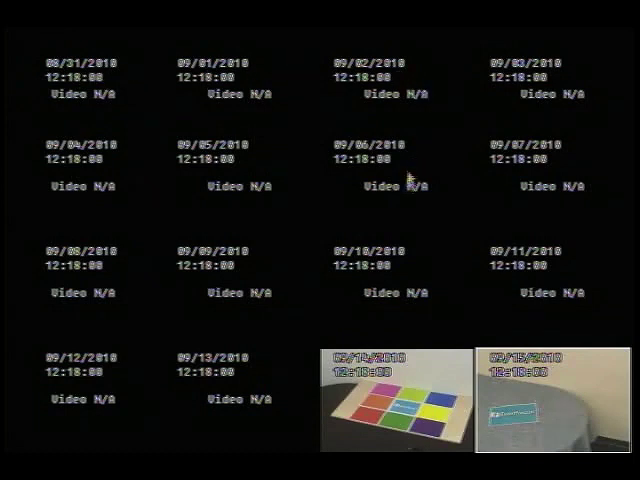
{"action": "mouse_move", "coordinate": [243, 378]}
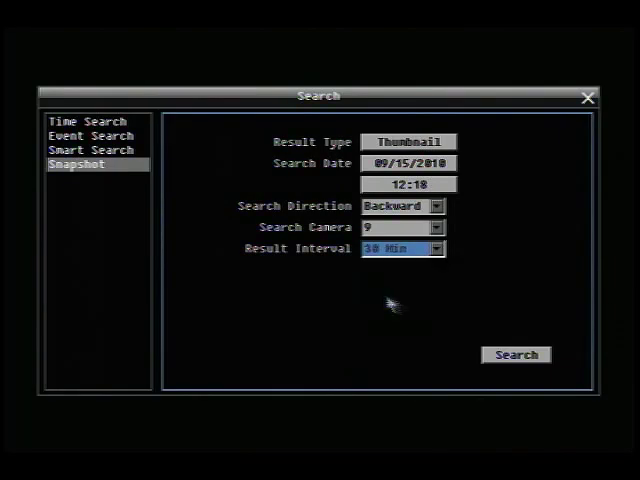
Step: Run the search at 30-minute intervals, showing 09/15 thumbnails from 04:48 to 12:18
{"action": "left_click", "coordinate": [516, 354]}
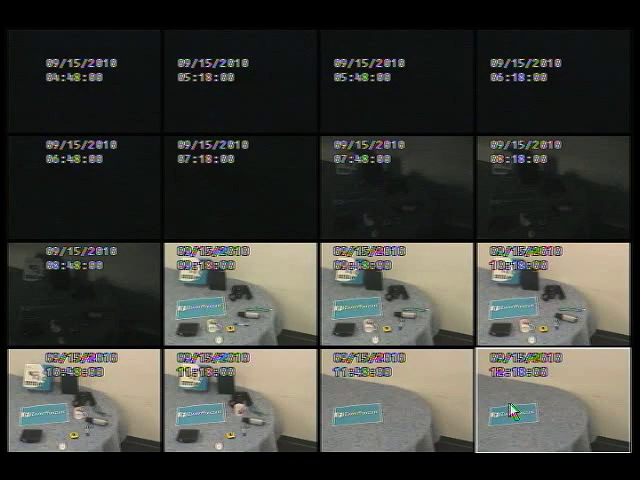
{"action": "mouse_move", "coordinate": [272, 428]}
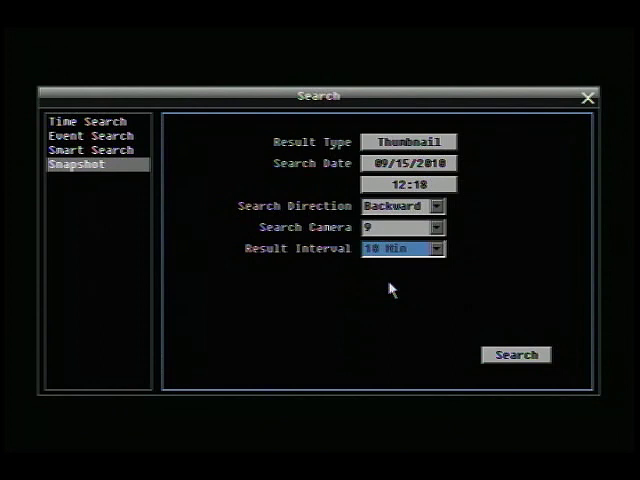
Step: Run the 10-minute search, then return and set the result interval to 5 Min
{"action": "left_click", "coordinate": [516, 354]}
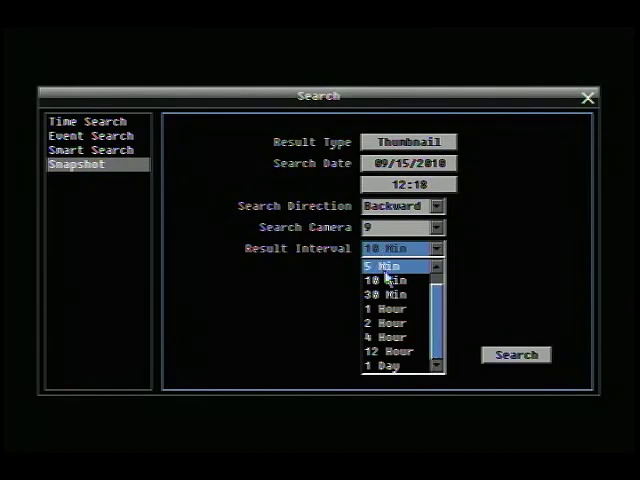
{"action": "left_click", "coordinate": [516, 355]}
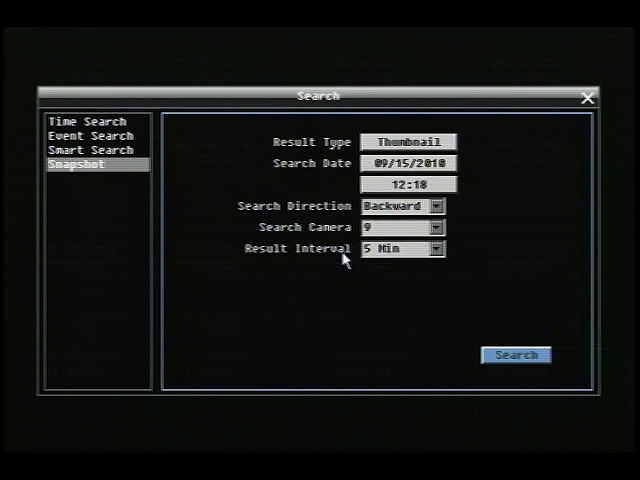
{"action": "left_click", "coordinate": [435, 248]}
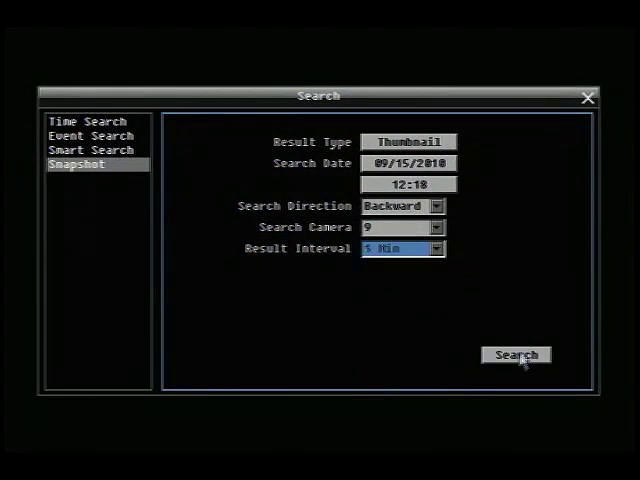
Step: Run the five-minute search, then refine to one-minute thumbnails from 11:31 to 11:46
{"action": "left_click", "coordinate": [516, 355]}
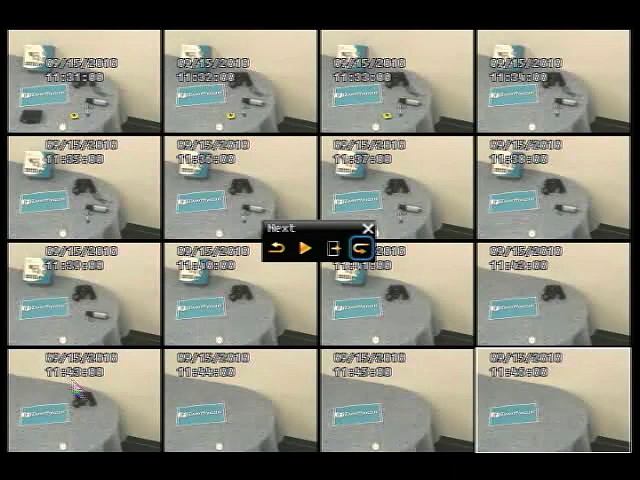
{"action": "mouse_move", "coordinate": [114, 401]}
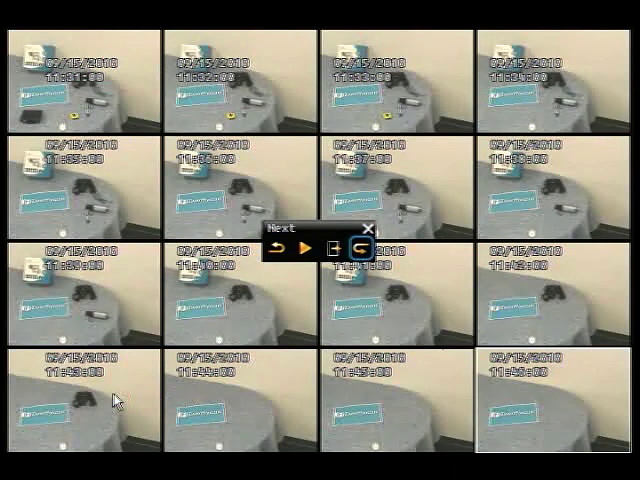